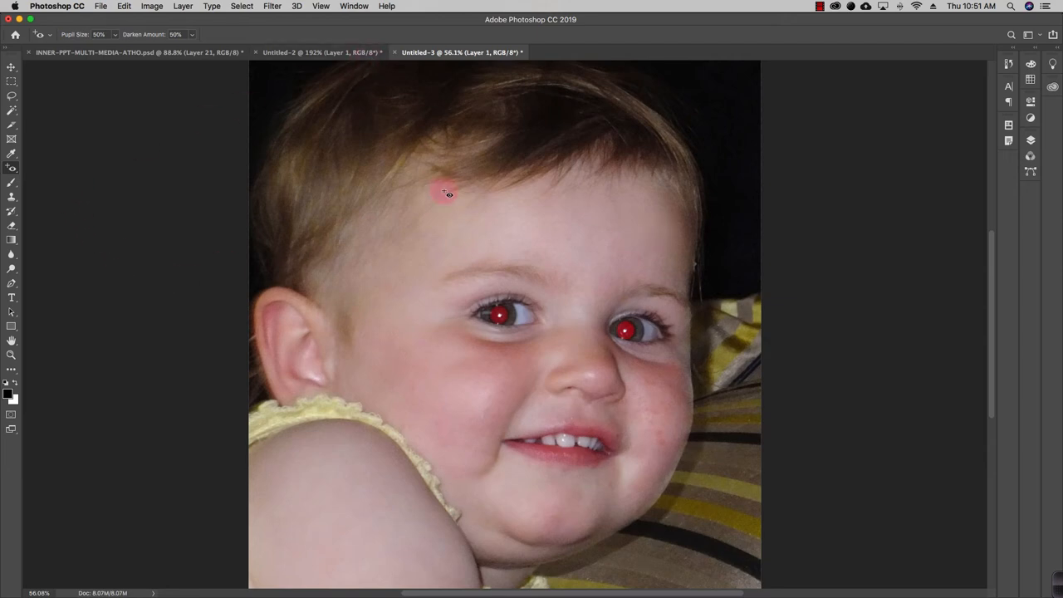
mouse_move(362, 229)
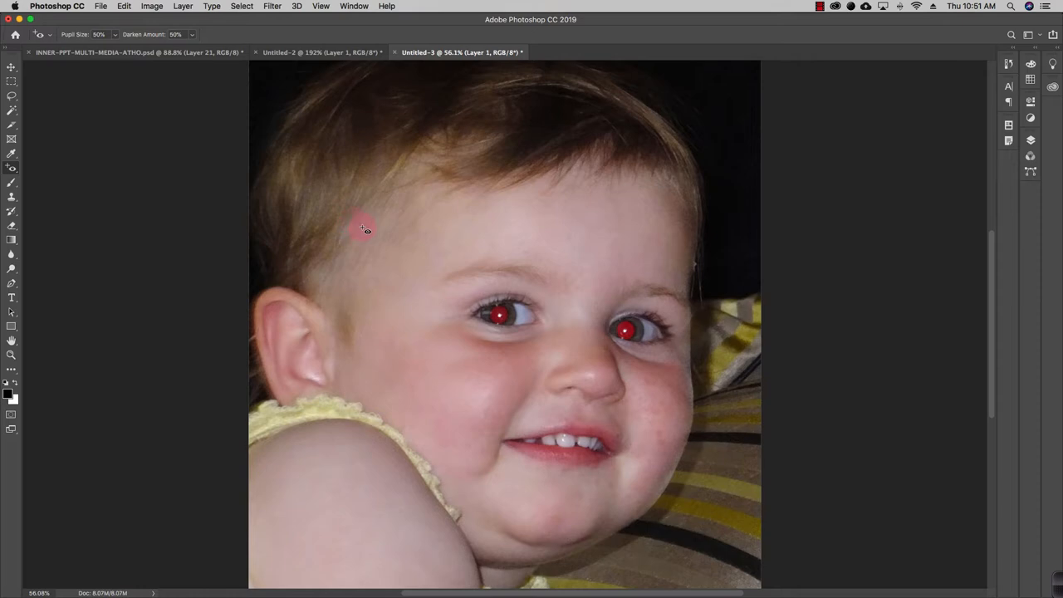
- Switch to the Untitled-2 document showing the red-eye explanation with before-and-after faces
scroll(down, 3)
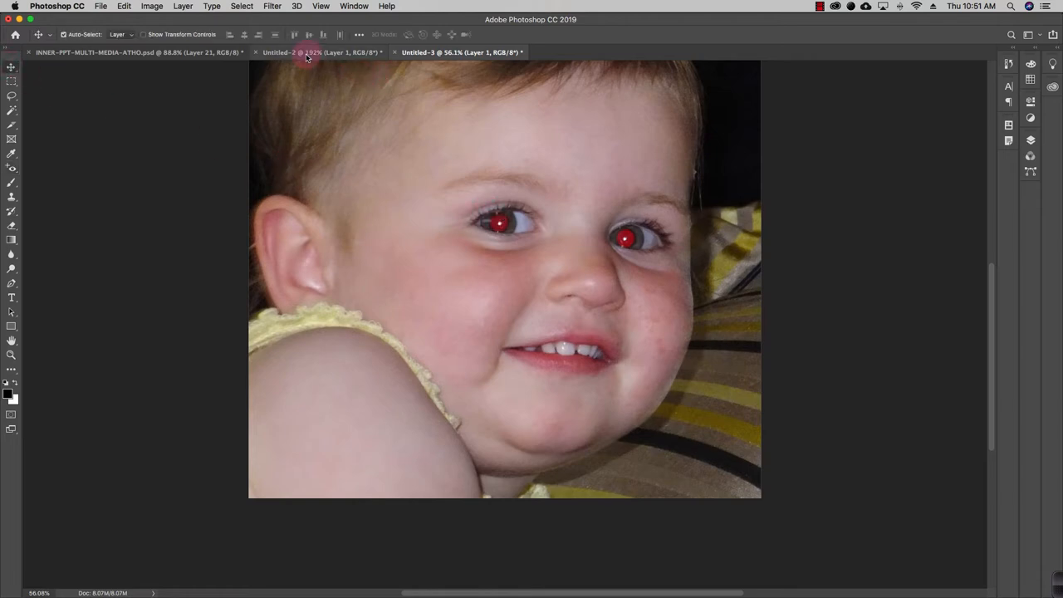
click(319, 52)
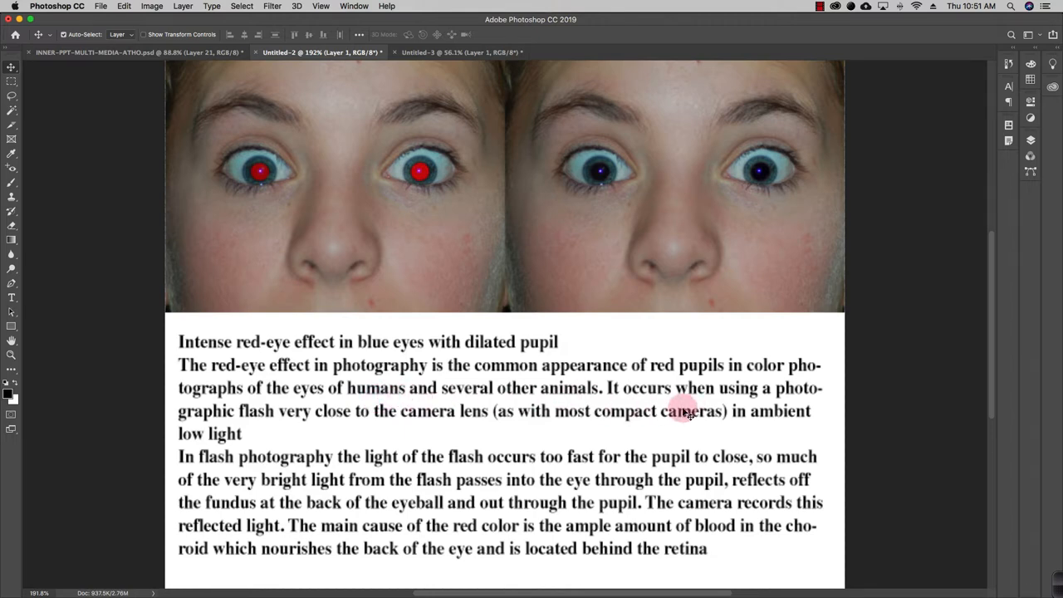
mouse_move(362, 424)
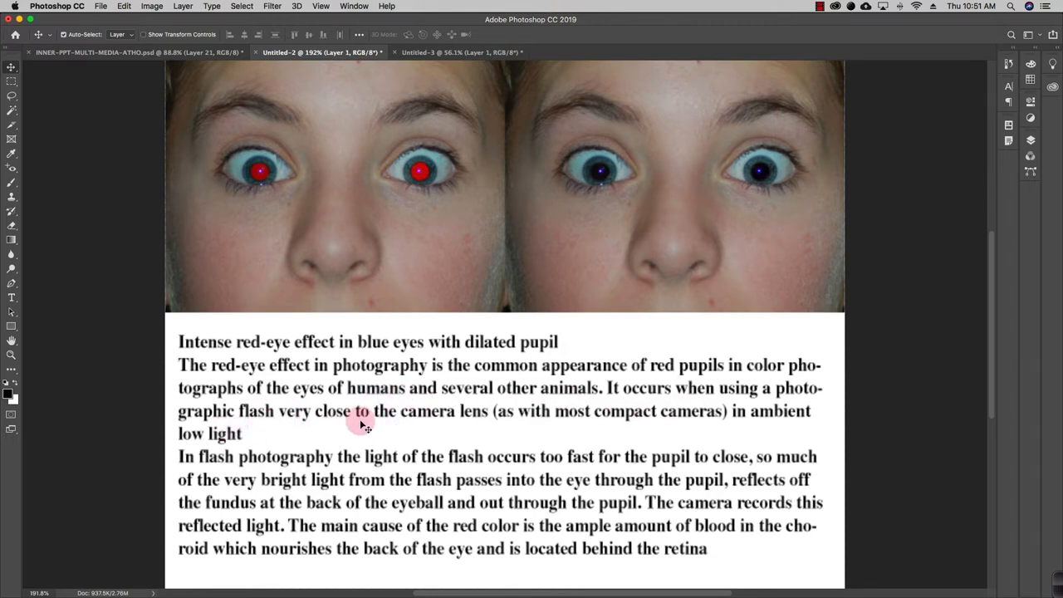
mouse_move(196, 447)
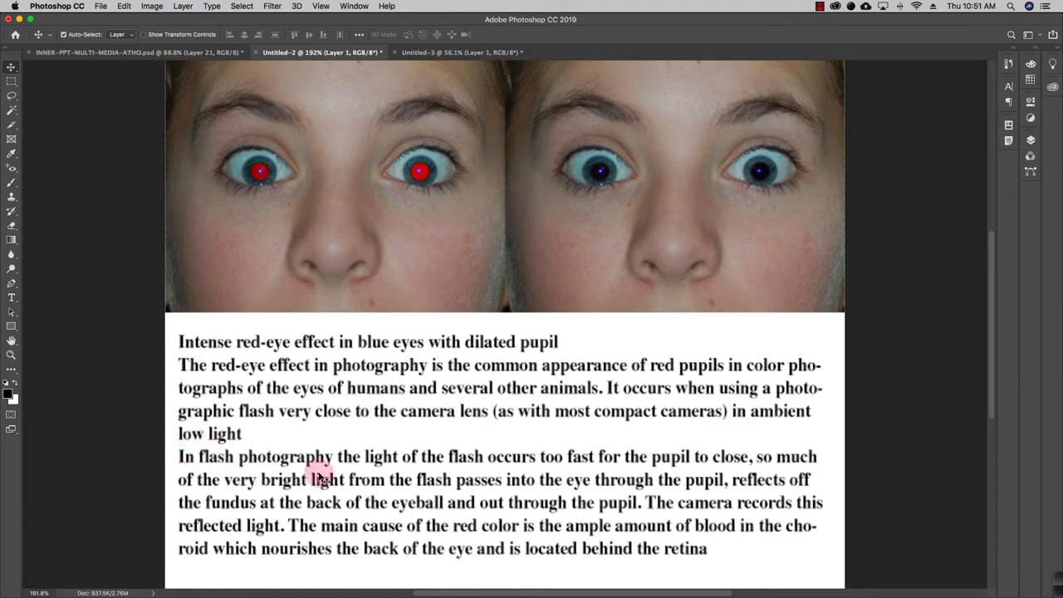
mouse_move(540, 463)
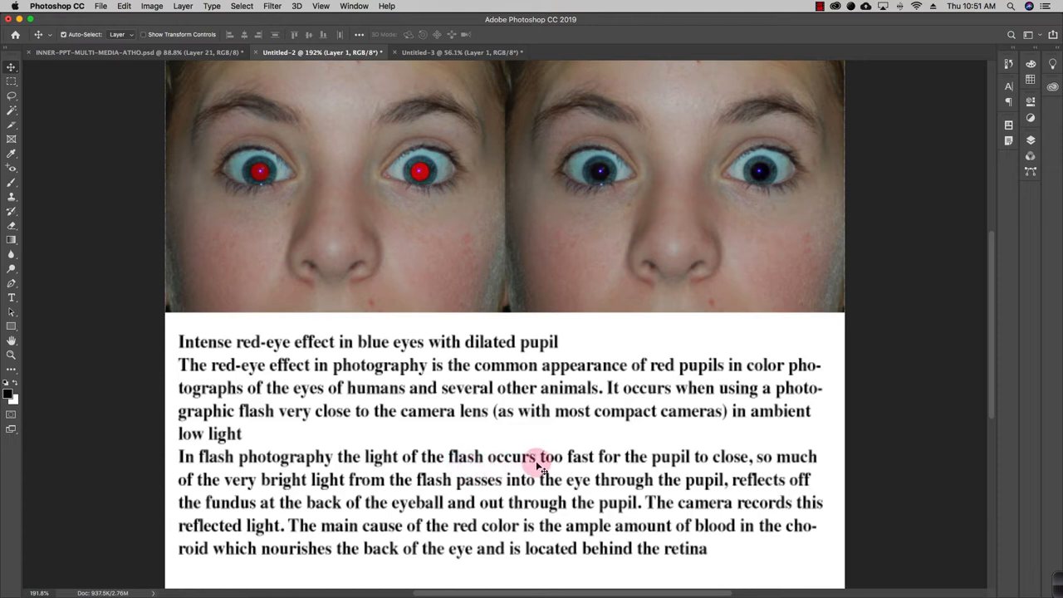
mouse_move(661, 468)
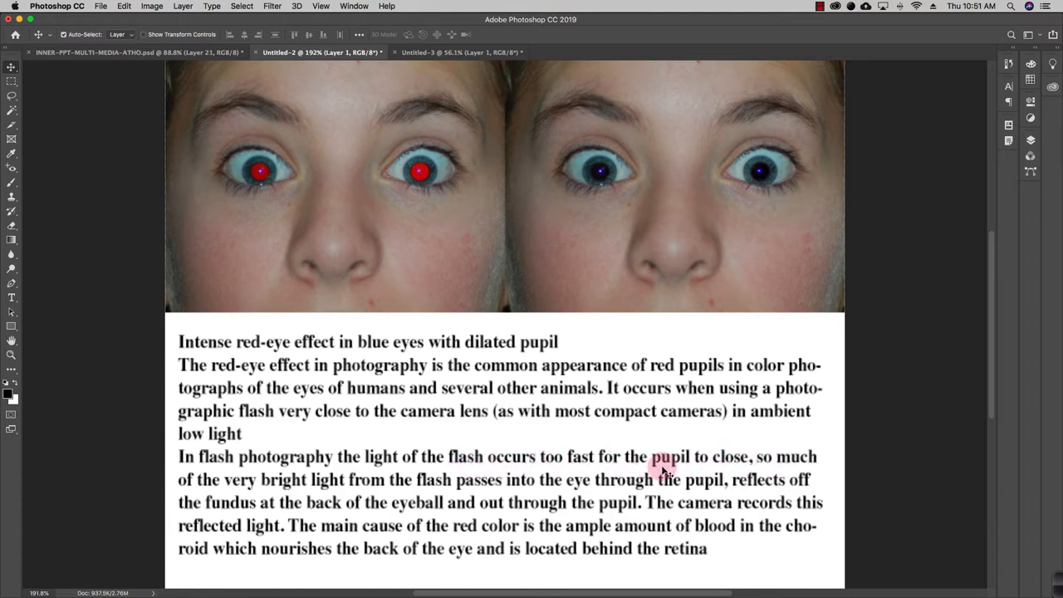
mouse_move(359, 490)
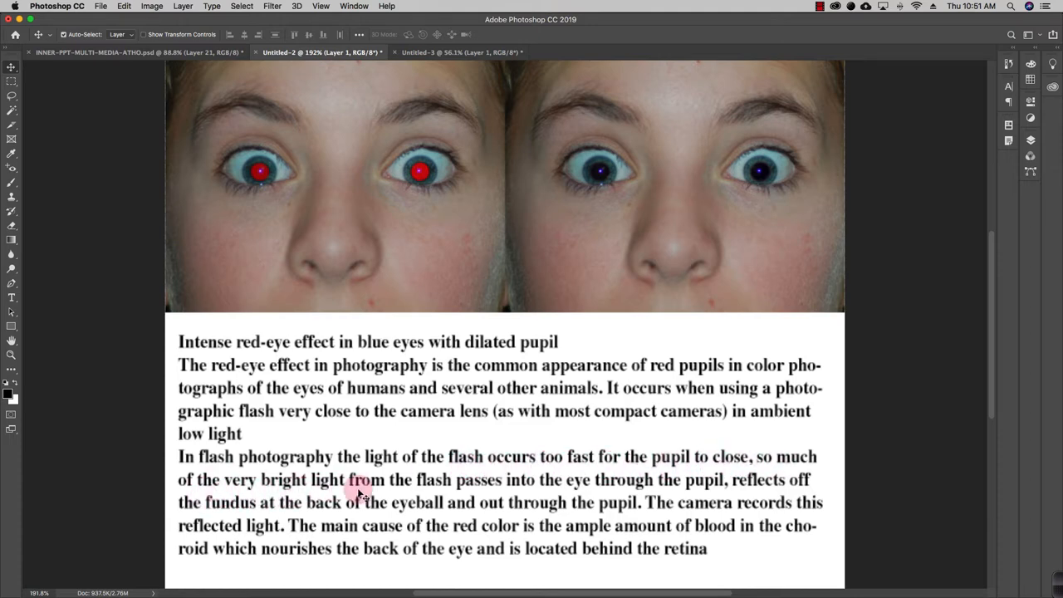
mouse_move(618, 492)
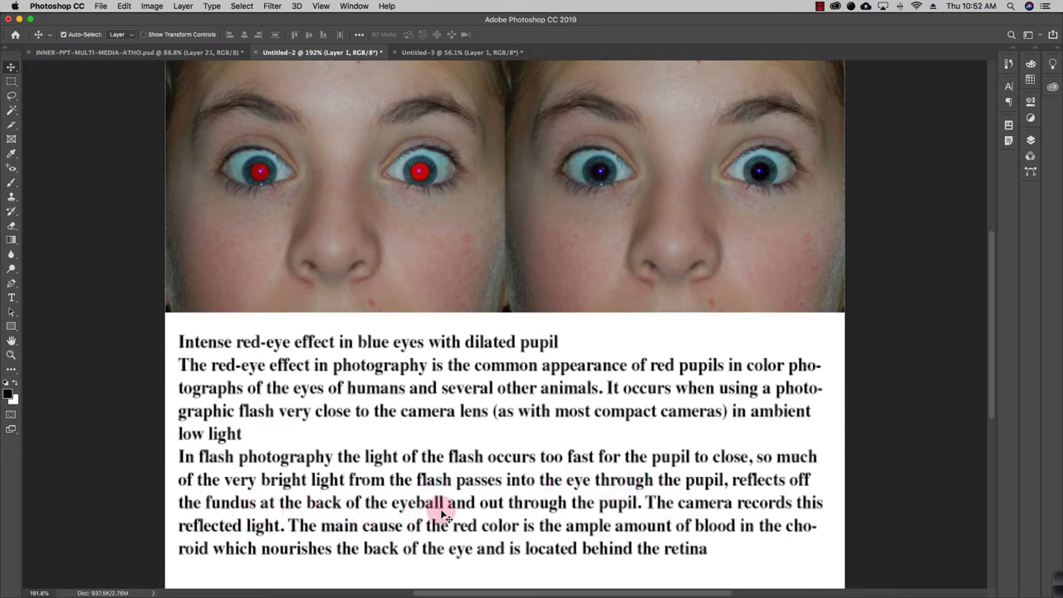
mouse_move(634, 518)
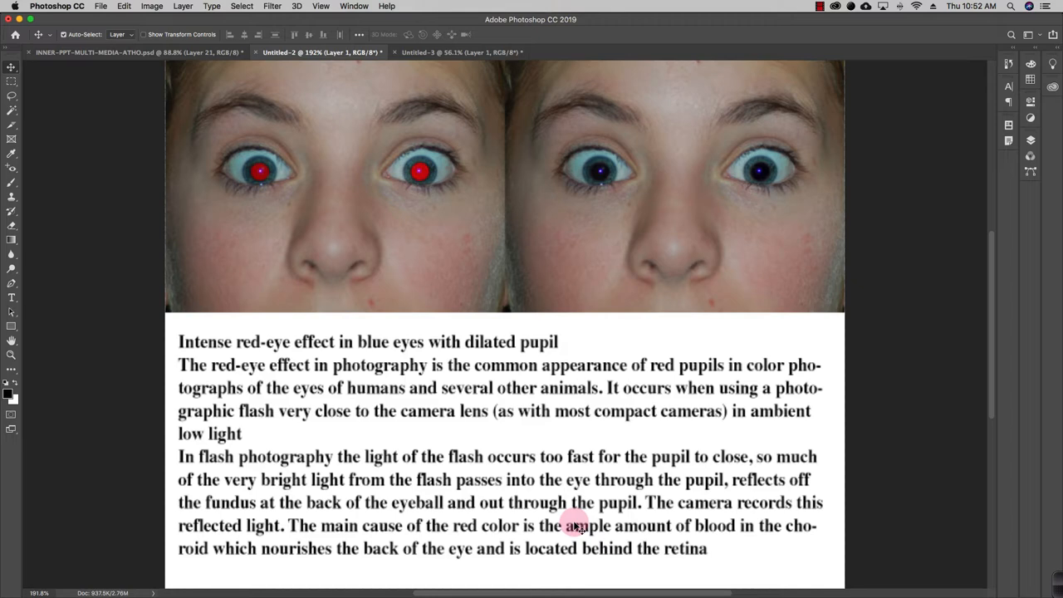
mouse_move(256, 558)
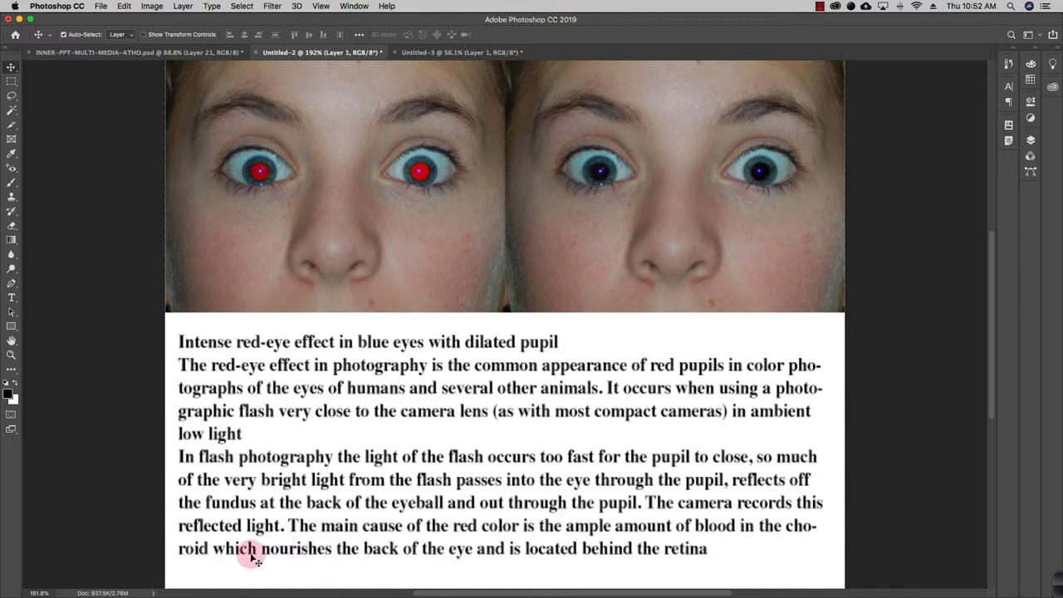
mouse_move(498, 565)
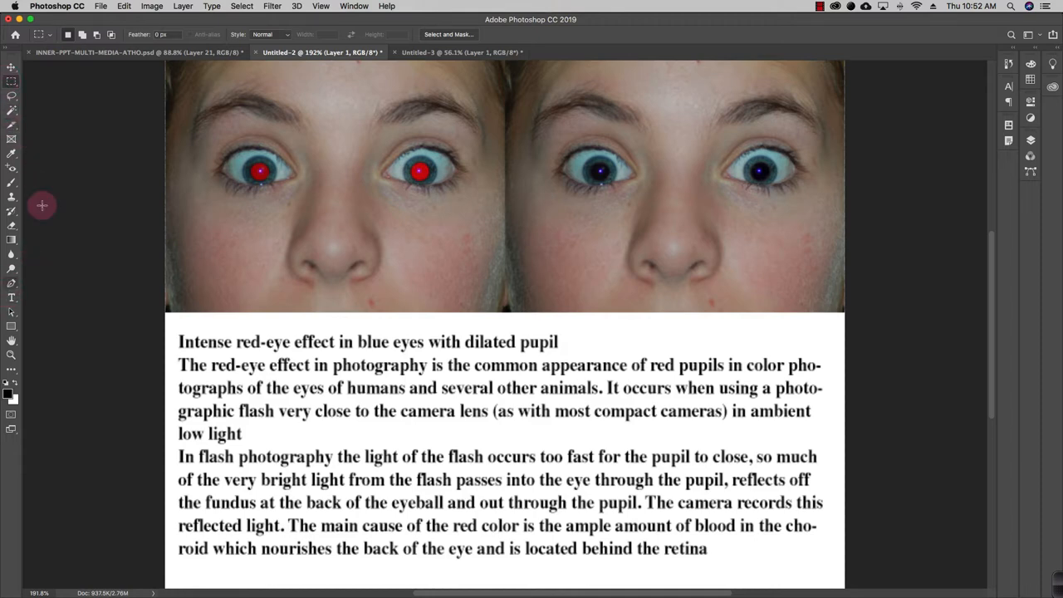
- Switch documents to bring the baby photo with uncorrected red pupils back in front
click(462, 52)
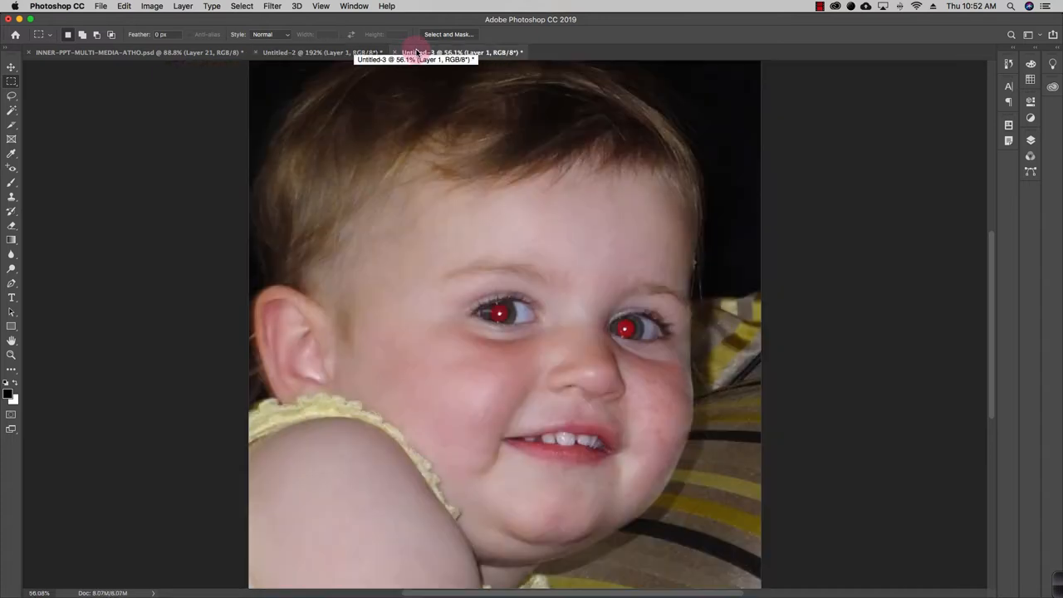
click(319, 51)
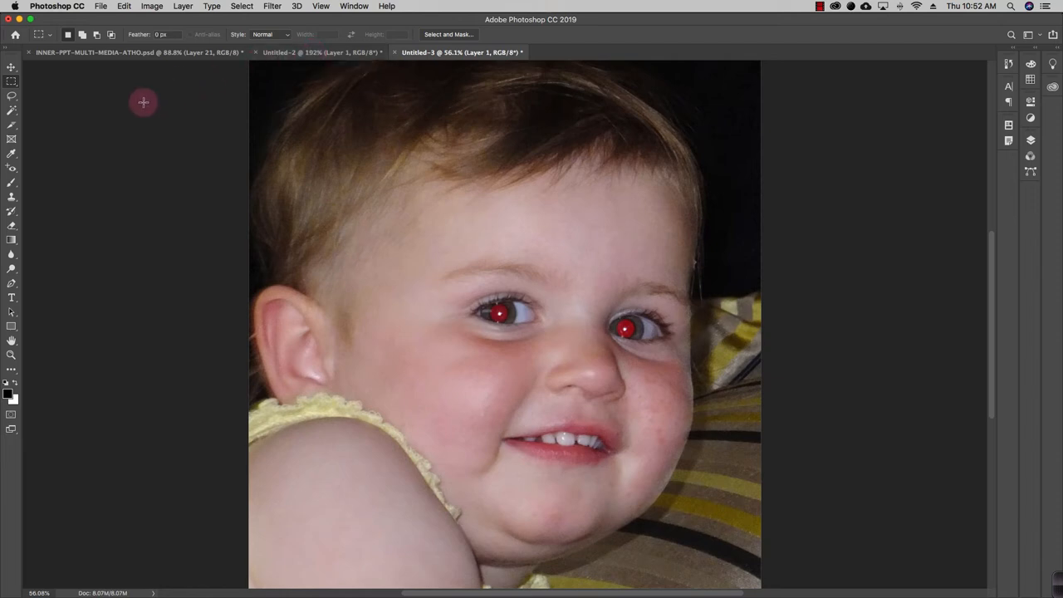
- With the Red Eye tool, clear the red from the baby's left pupil in repeated passes
click(11, 170)
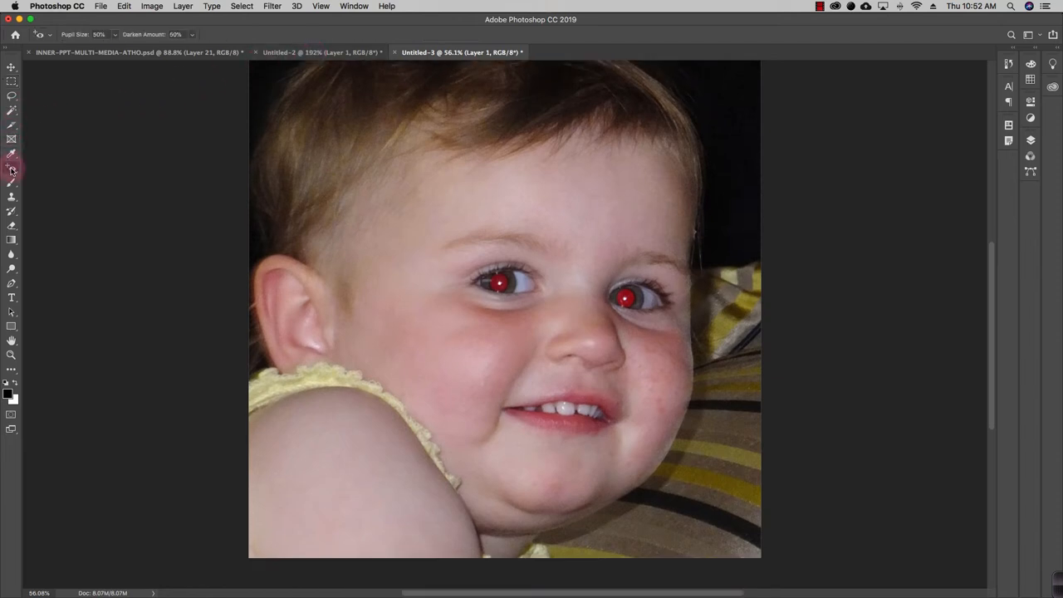
mouse_move(56, 210)
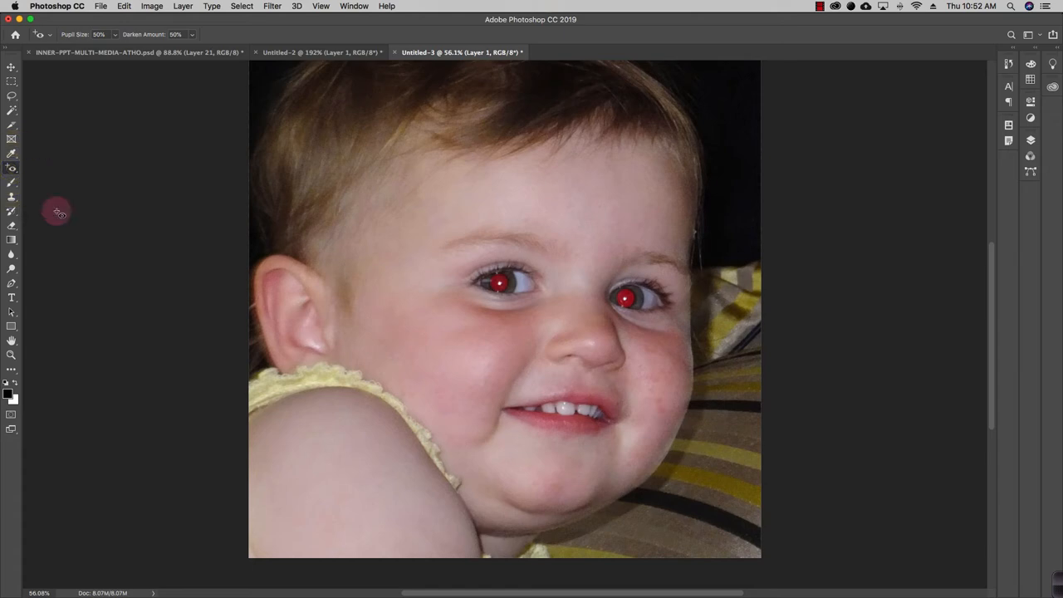
click(494, 279)
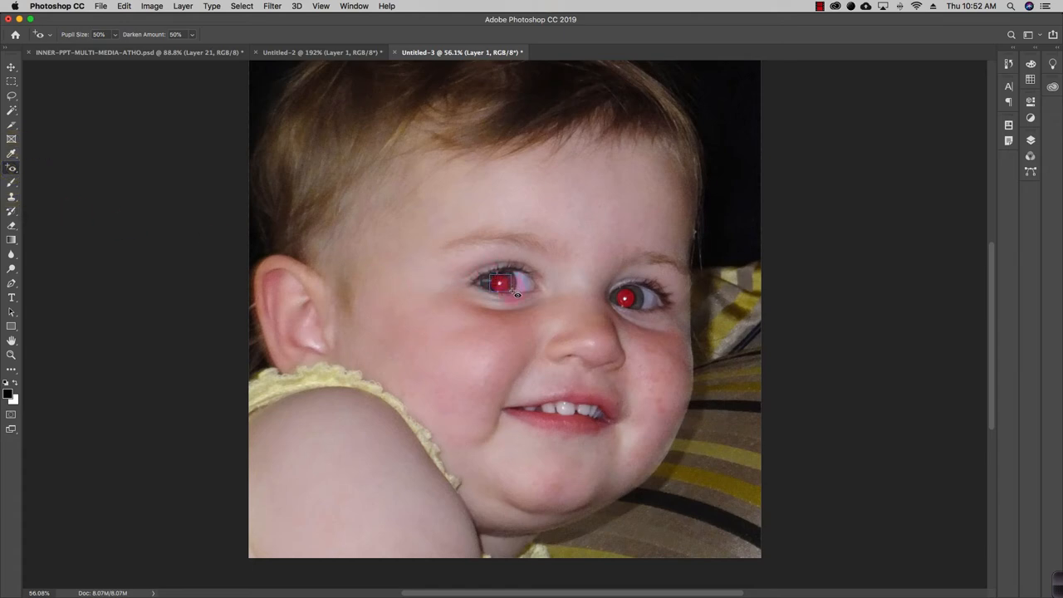
click(498, 285)
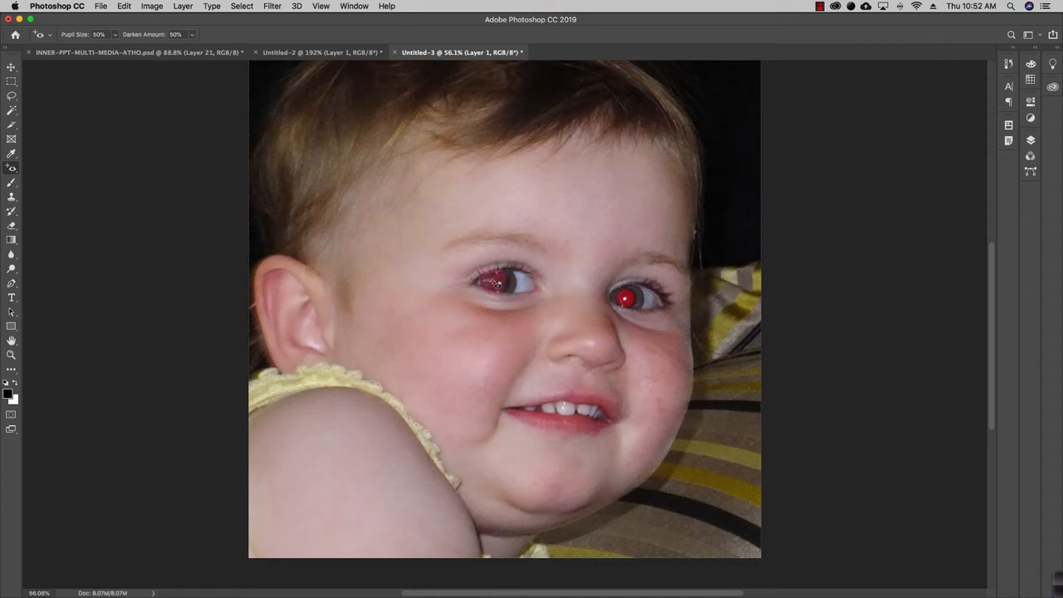
click(495, 285)
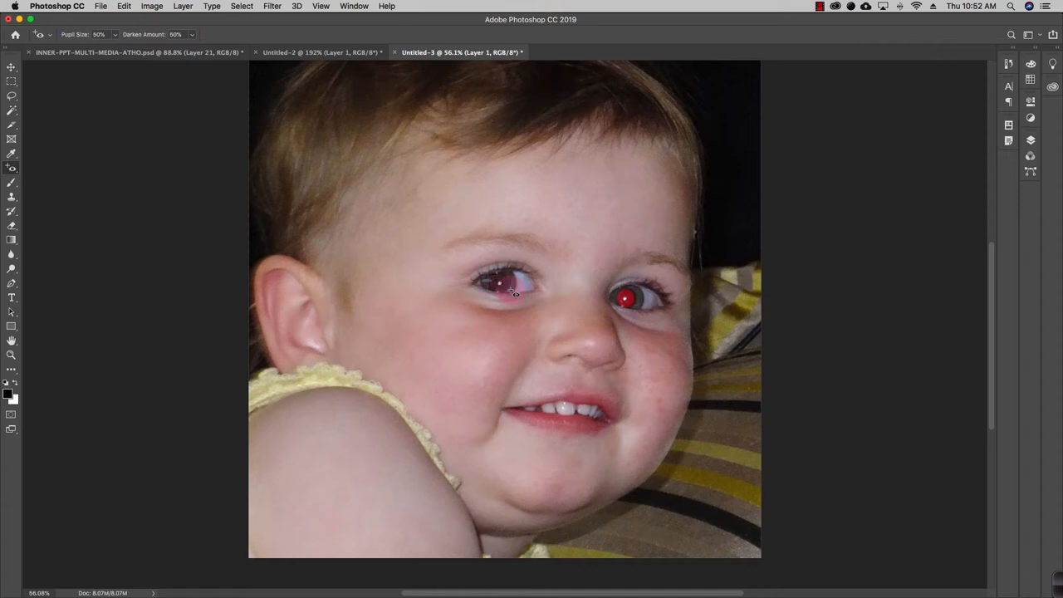
click(513, 292)
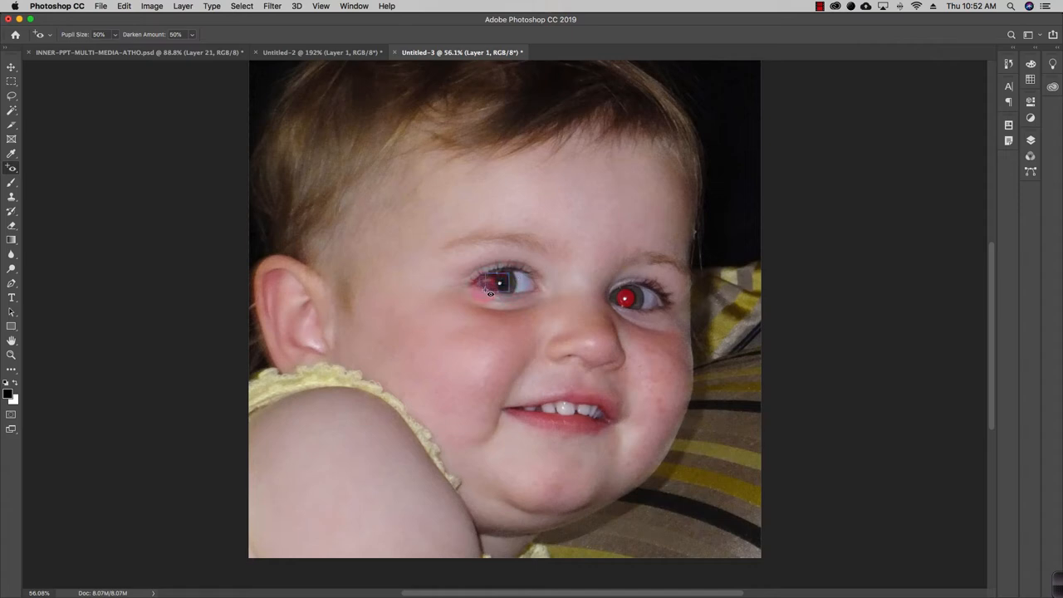
click(495, 286)
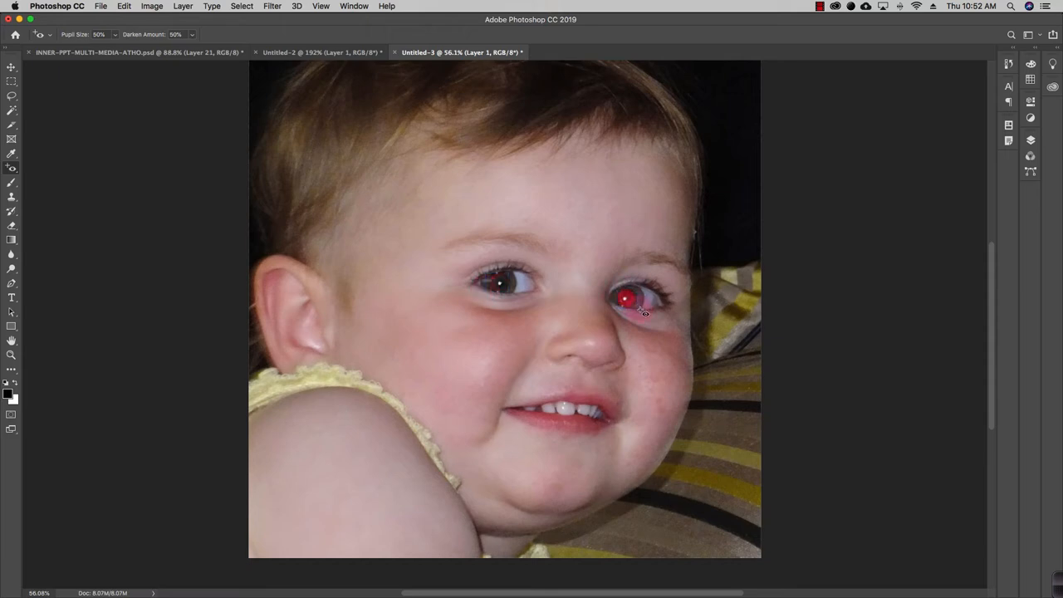
- Clear the red from the baby's right pupil, then return to the explanation document
click(624, 299)
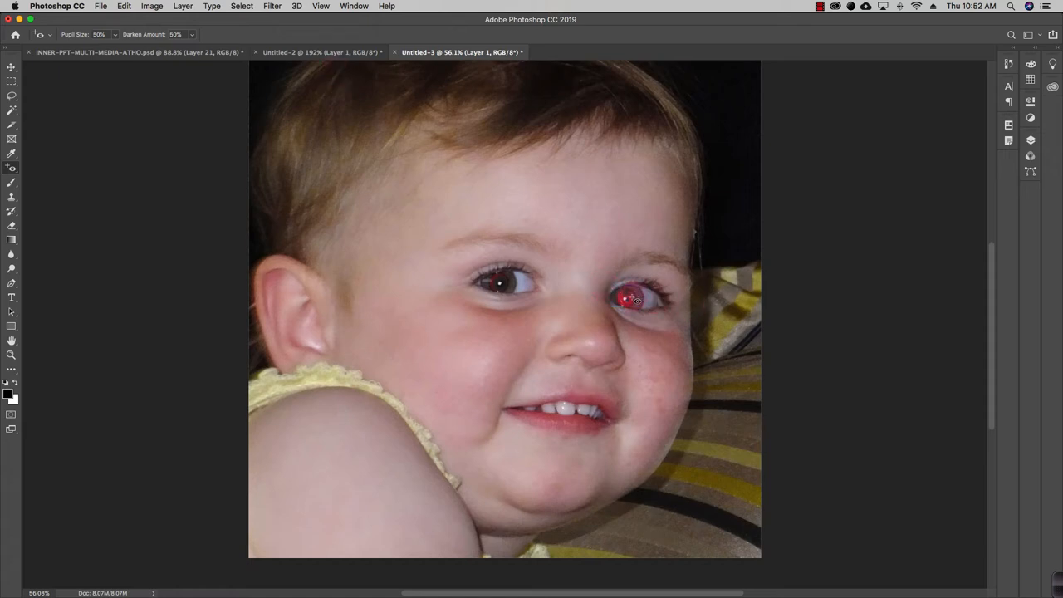
click(628, 299)
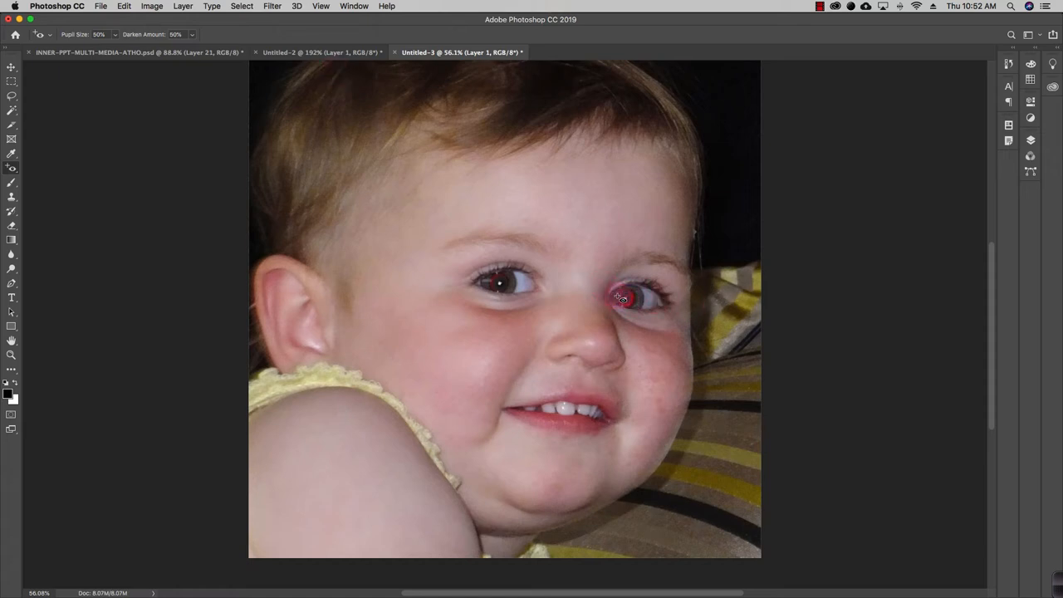
click(625, 299)
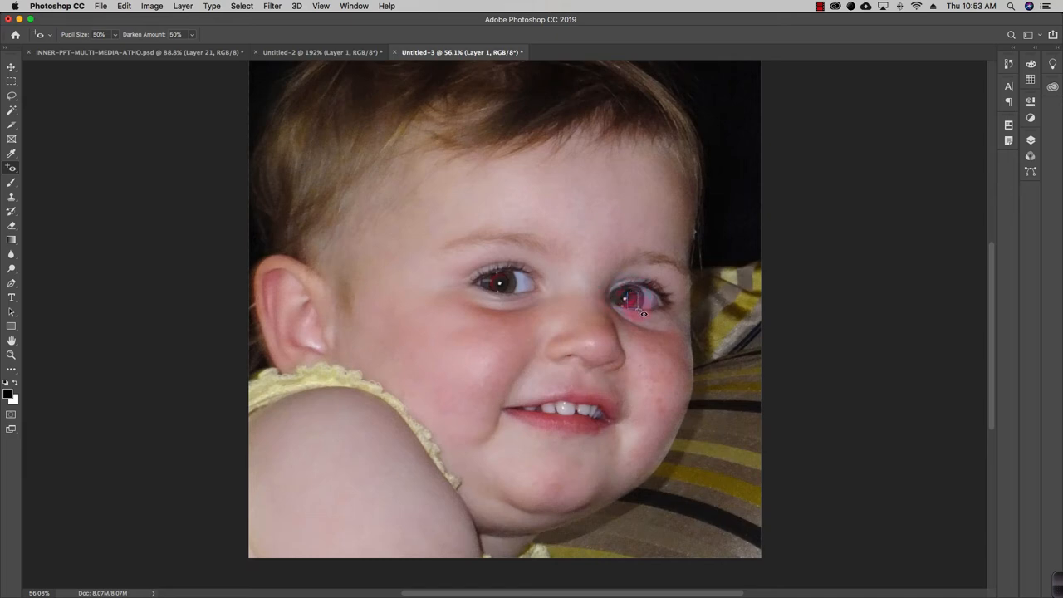
click(639, 302)
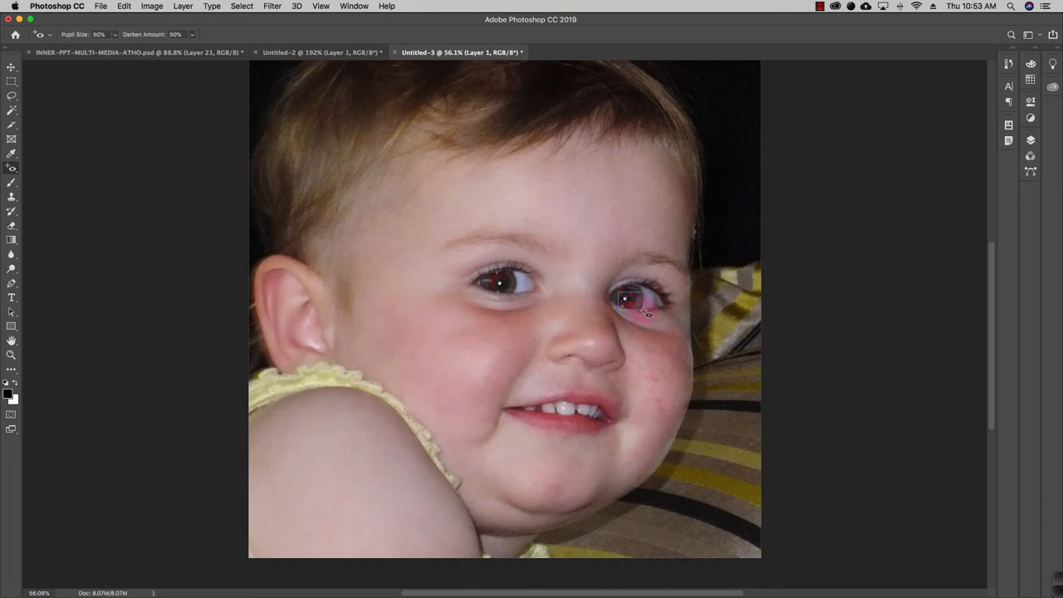
click(319, 52)
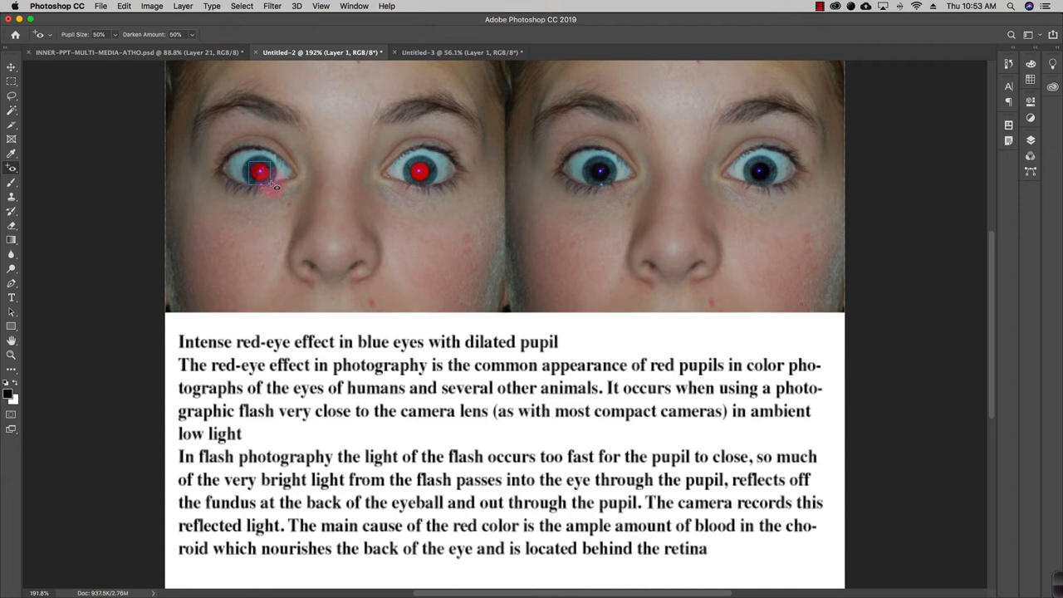
- Darken both red pupils of the 'before' face with the Red Eye tool, touching up the first eye
click(259, 169)
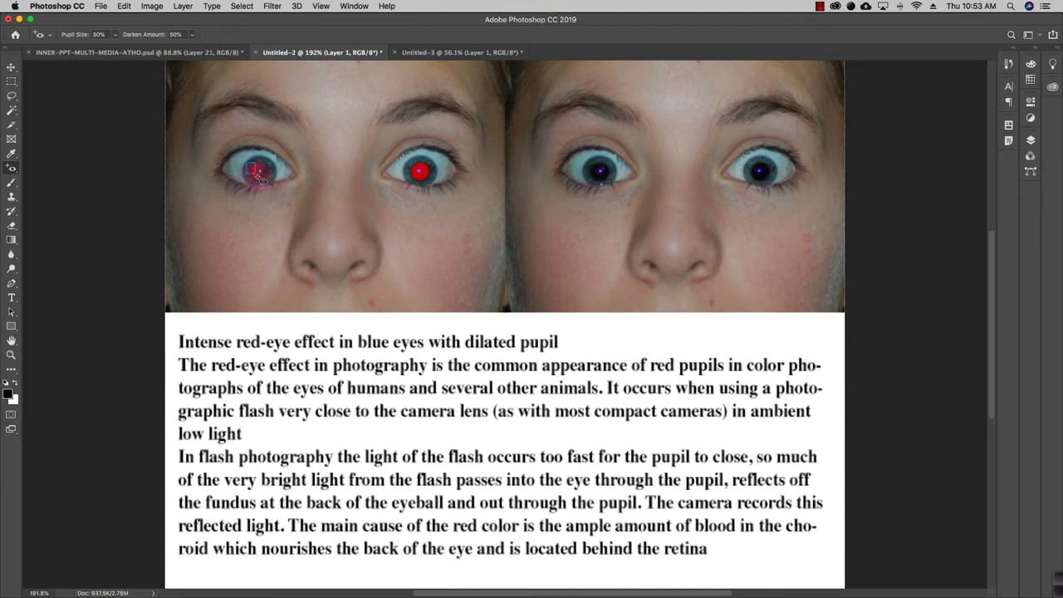
click(256, 170)
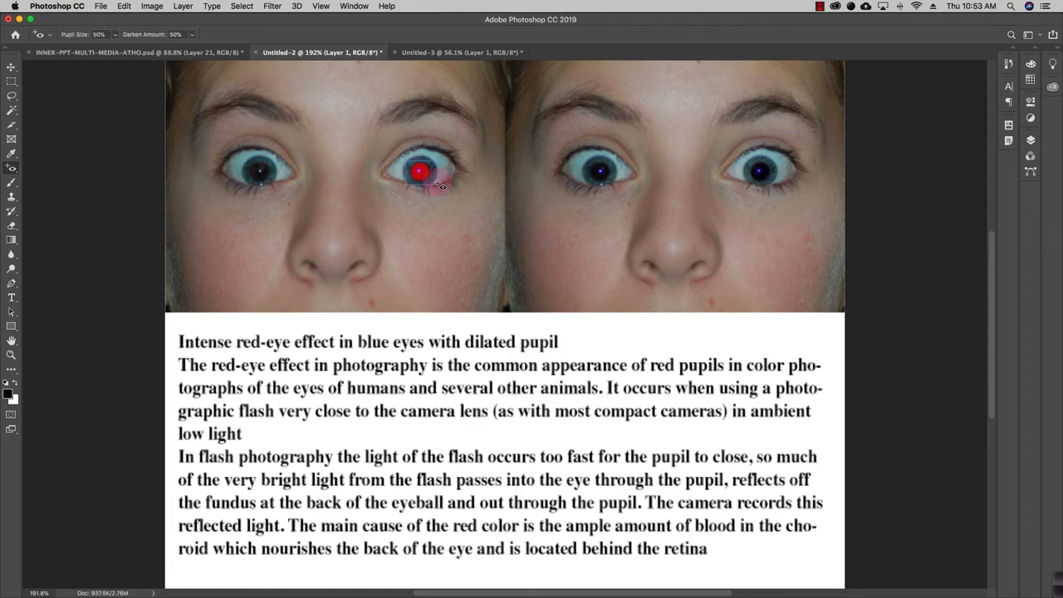
click(418, 171)
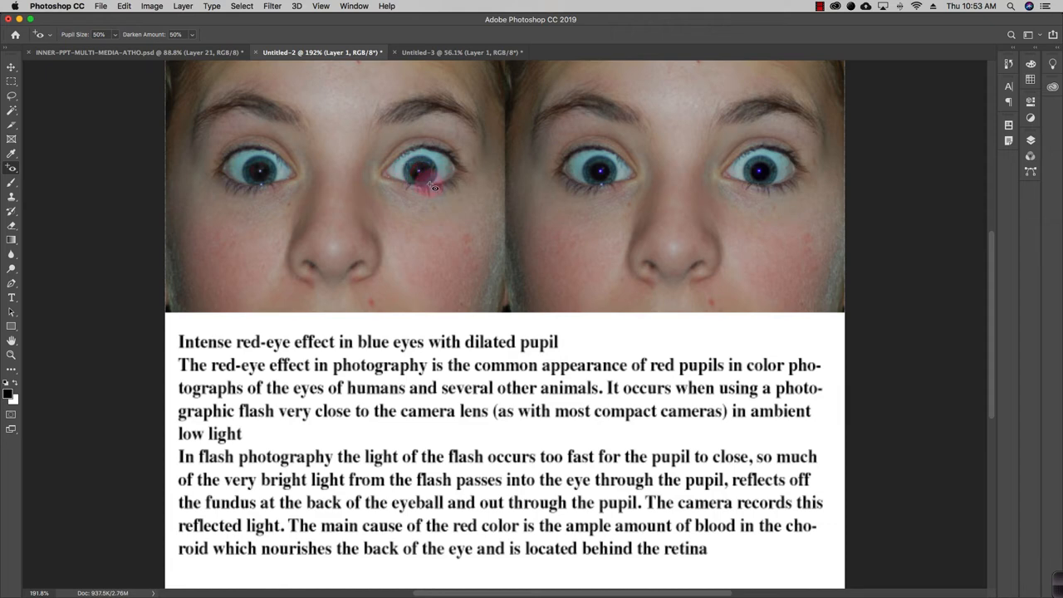
click(422, 167)
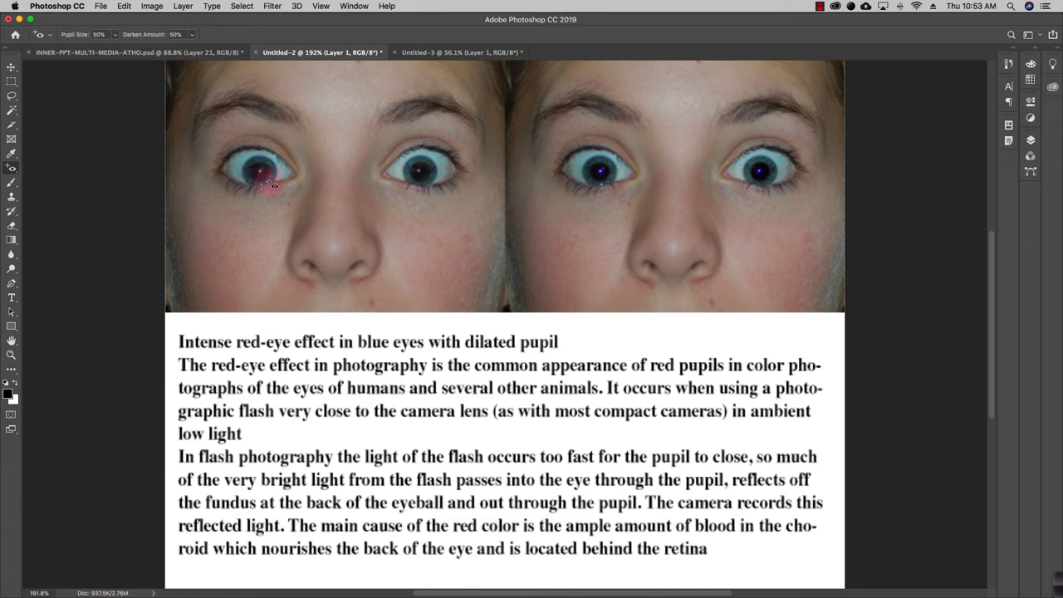
click(267, 176)
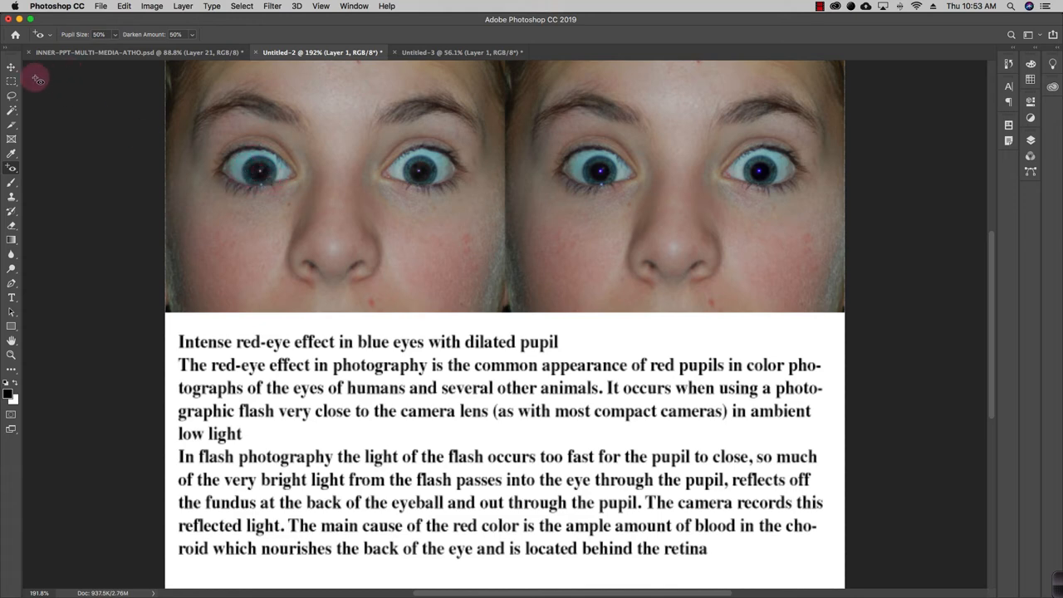